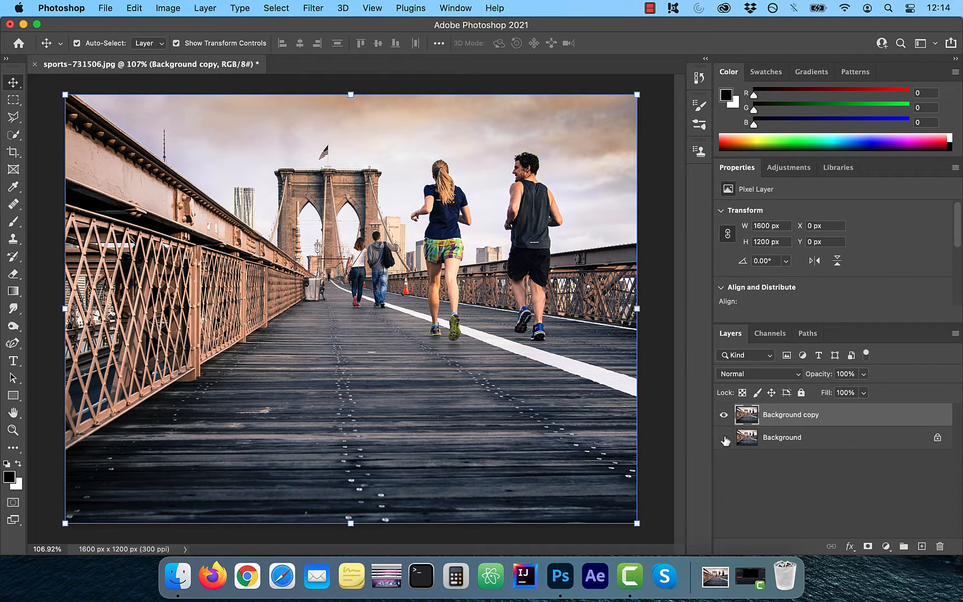
- Hide the Background layer and marquee-select the photo's bottom-right corner
{"action": "left_click", "coordinate": [13, 100]}
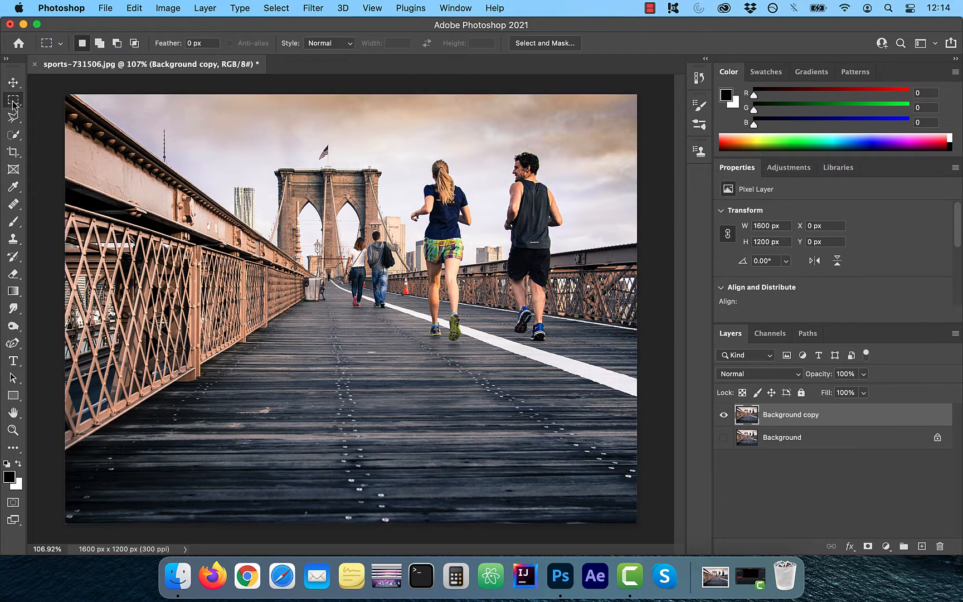
{"action": "mouse_move", "coordinate": [14, 99]}
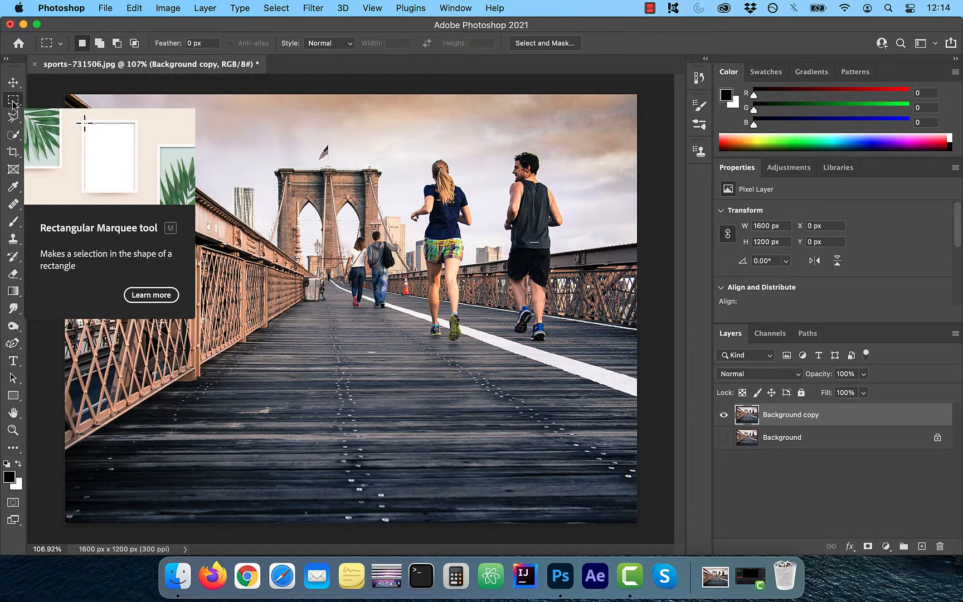
{"action": "mouse_move", "coordinate": [433, 387]}
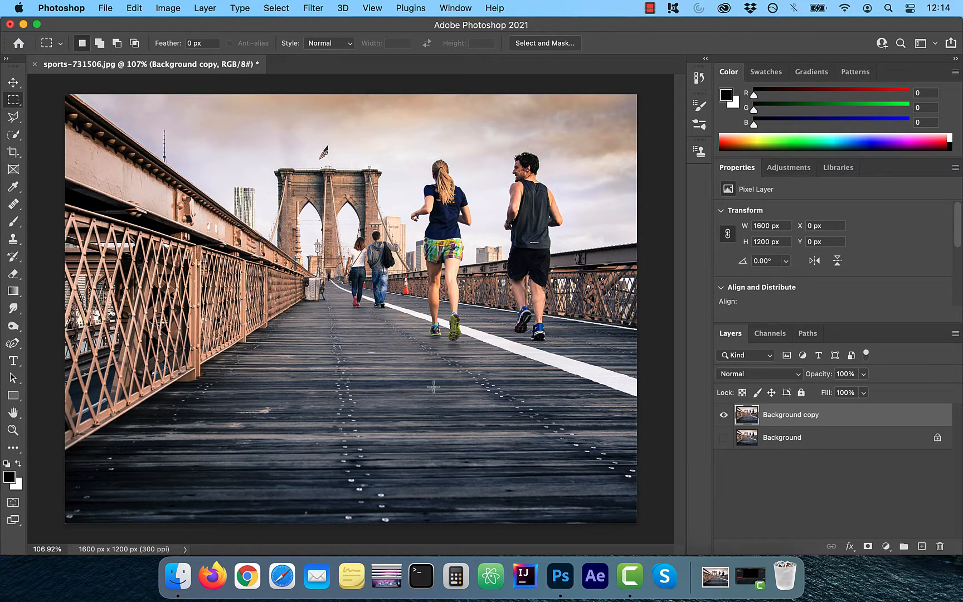
{"action": "left_click_drag", "start_coordinate": [432, 387], "coordinate": [591, 480]}
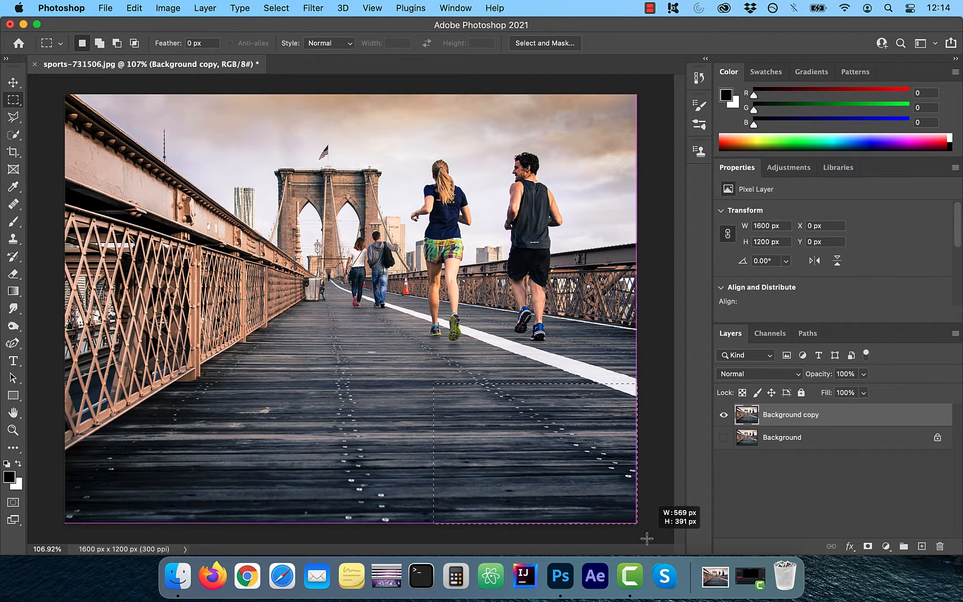
- Fill the corner selection with a diagonal Black, White gradient from the Basics presets
{"action": "left_click", "coordinate": [14, 291]}
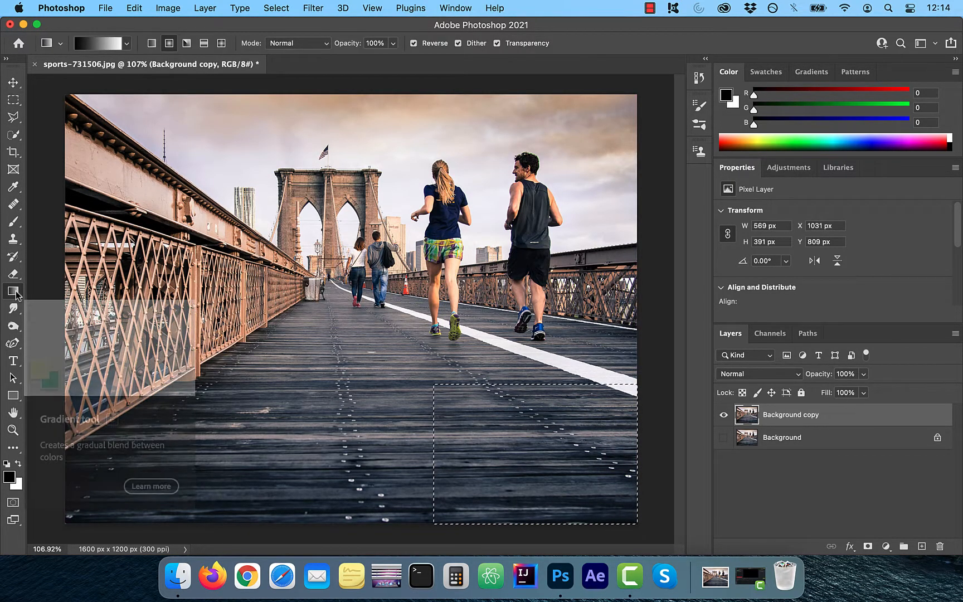
{"action": "left_click", "coordinate": [126, 44]}
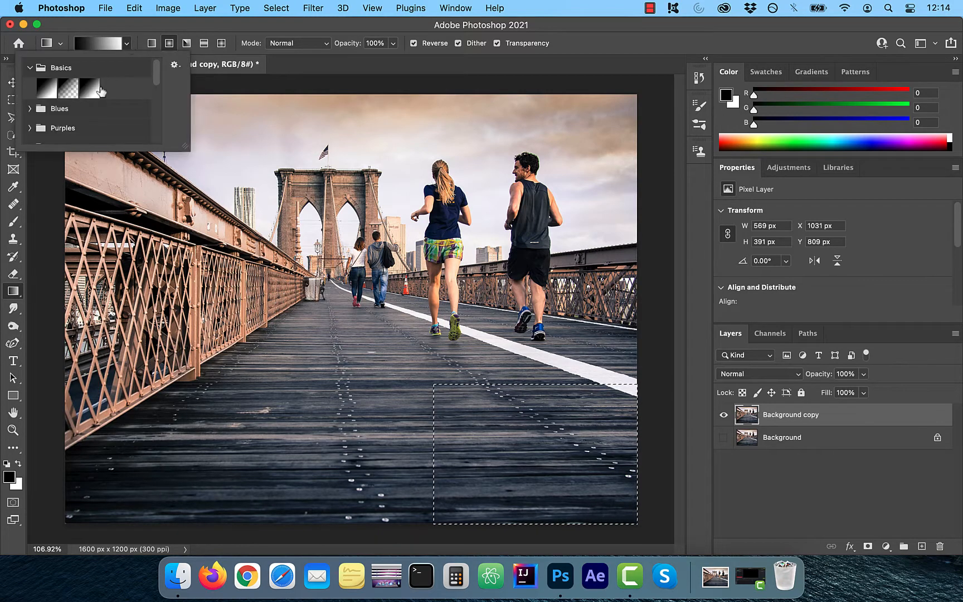
{"action": "mouse_move", "coordinate": [56, 97]}
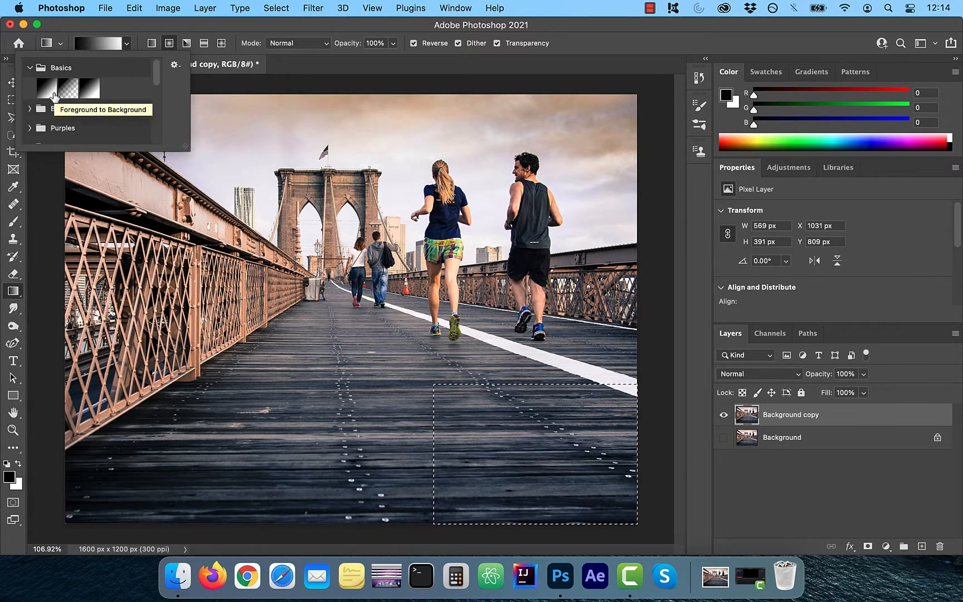
{"action": "mouse_move", "coordinate": [89, 90]}
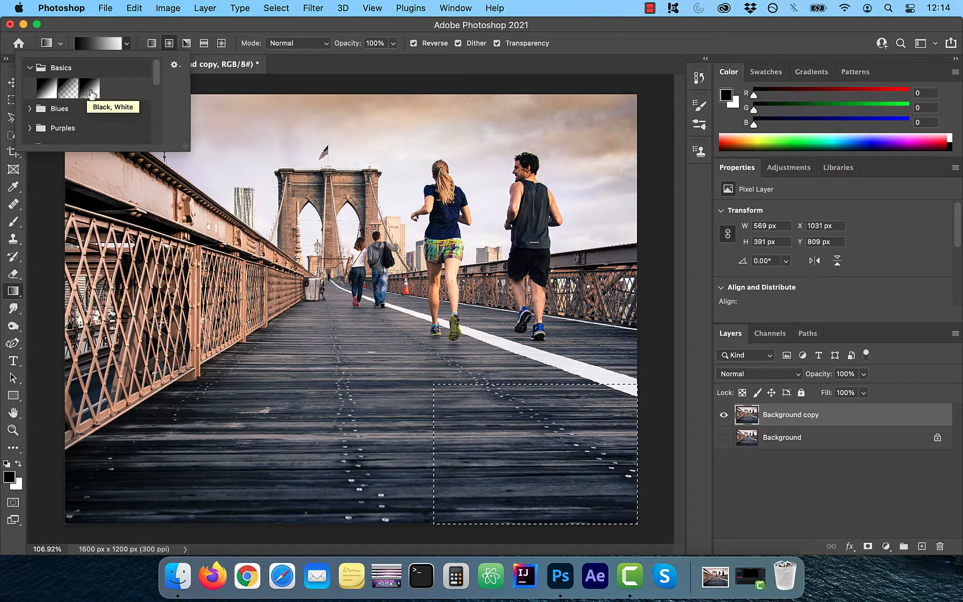
{"action": "left_click", "coordinate": [89, 88]}
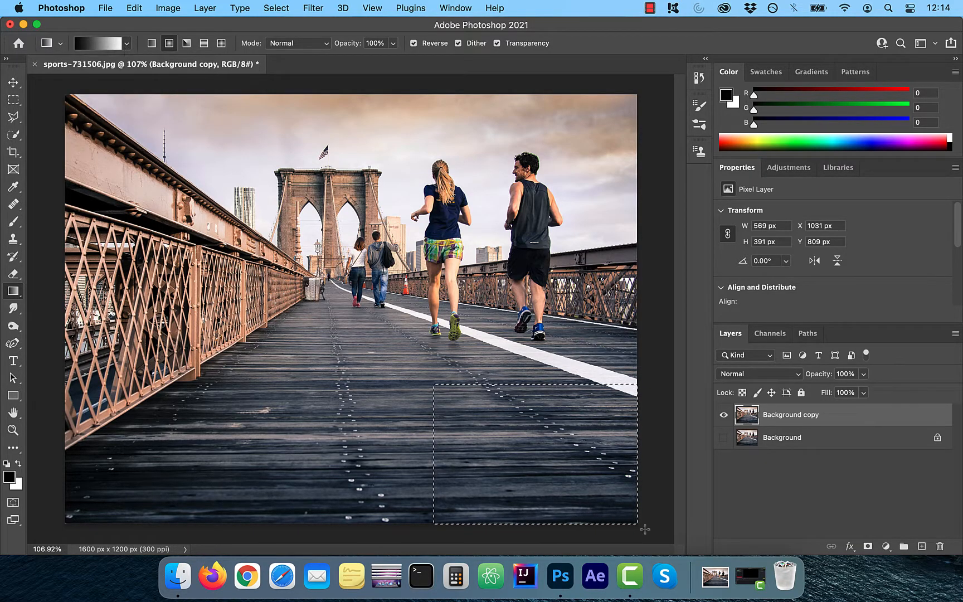
{"action": "left_click_drag", "start_coordinate": [570, 482], "coordinate": [643, 527]}
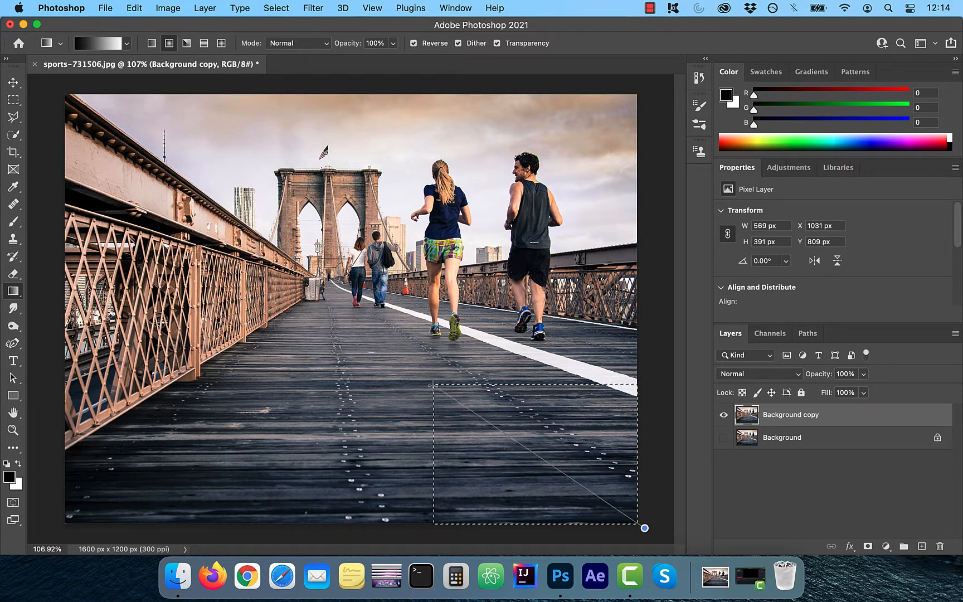
{"action": "left_click_drag", "start_coordinate": [436, 388], "coordinate": [637, 525]}
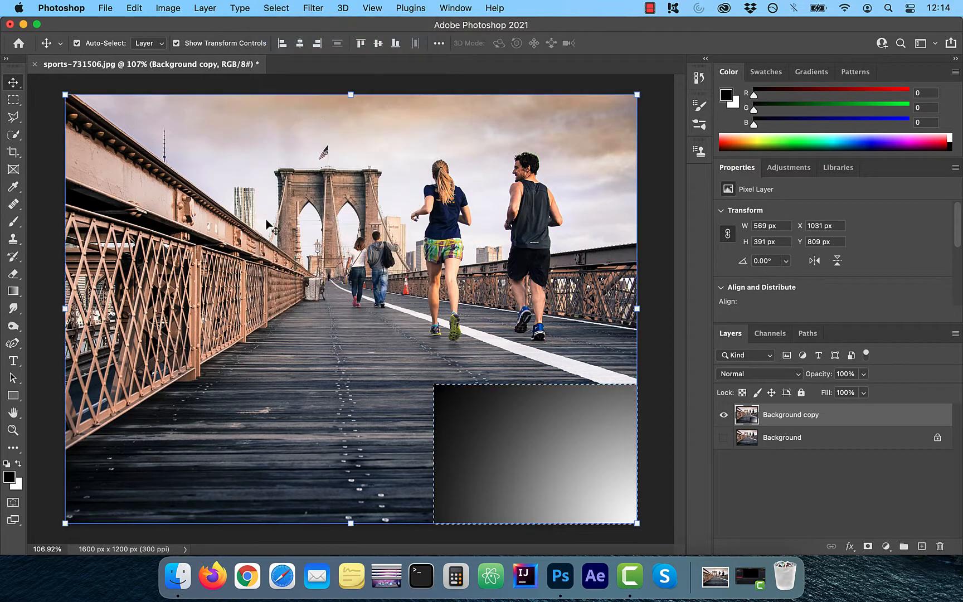
- Warp the bottom-right corner inward with Edit > Transform > Warp, bending it into a page curl
{"action": "left_click", "coordinate": [133, 7]}
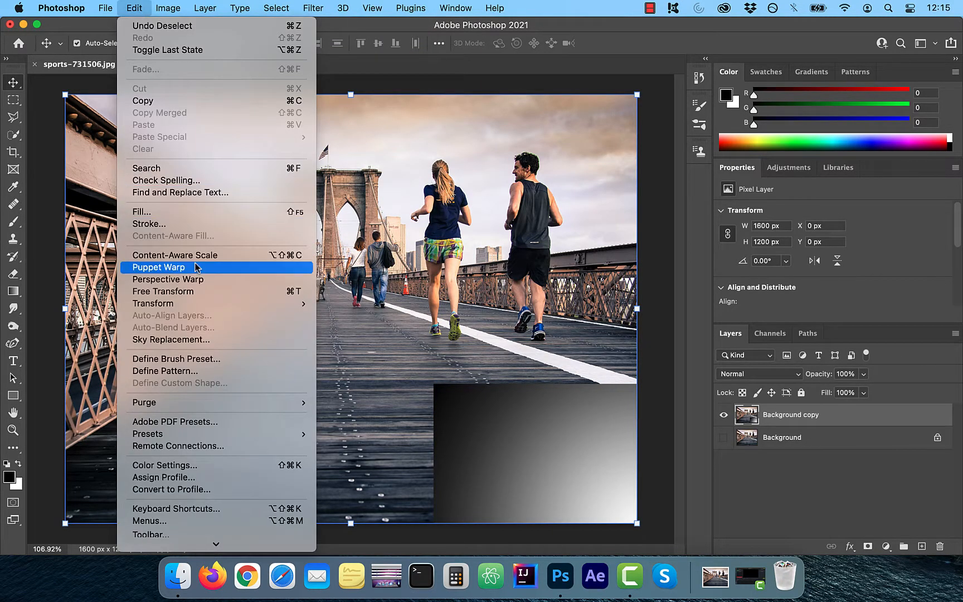
{"action": "mouse_move", "coordinate": [153, 303]}
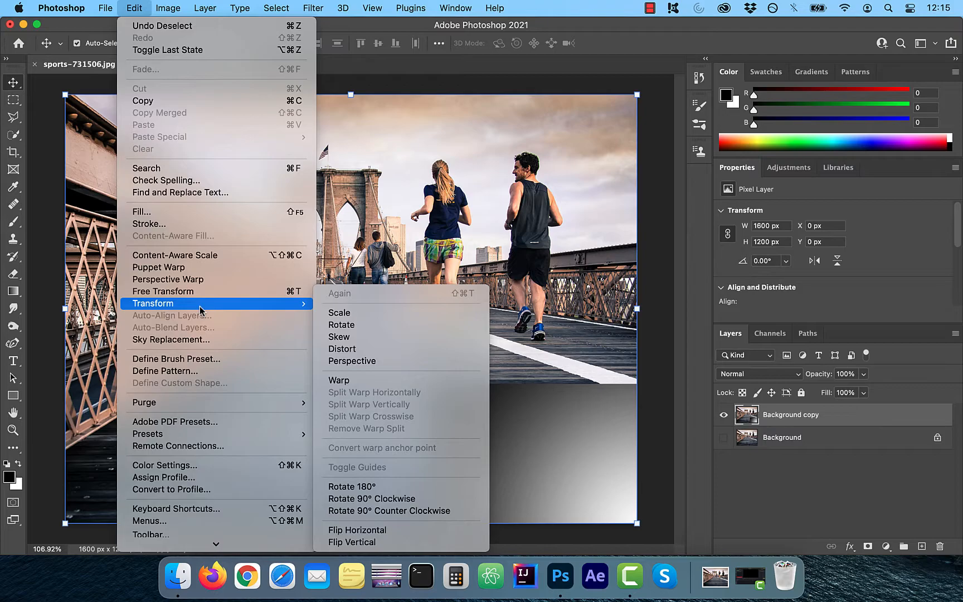
{"action": "left_click", "coordinate": [339, 380]}
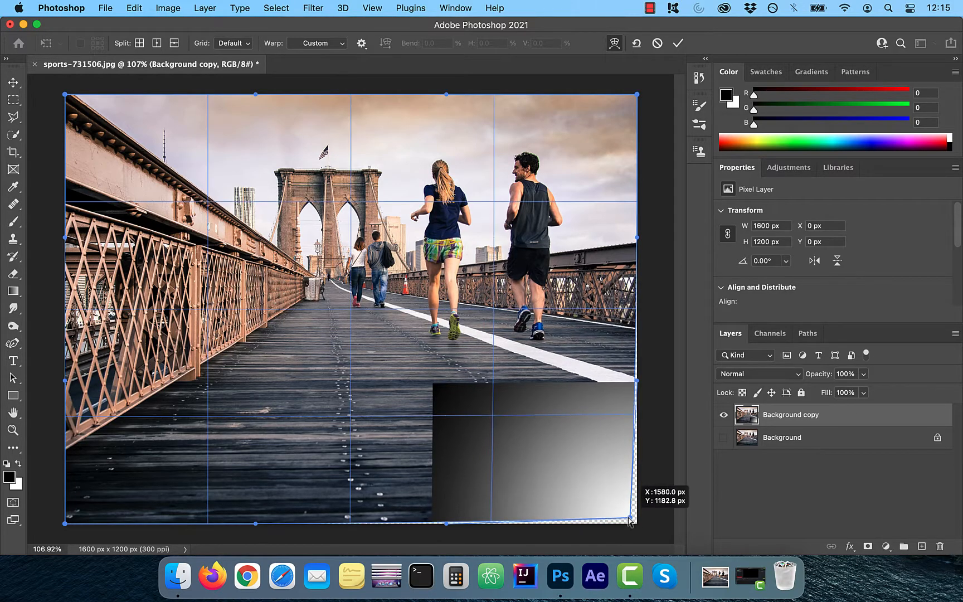
{"action": "left_click_drag", "start_coordinate": [630, 520], "coordinate": [516, 441]}
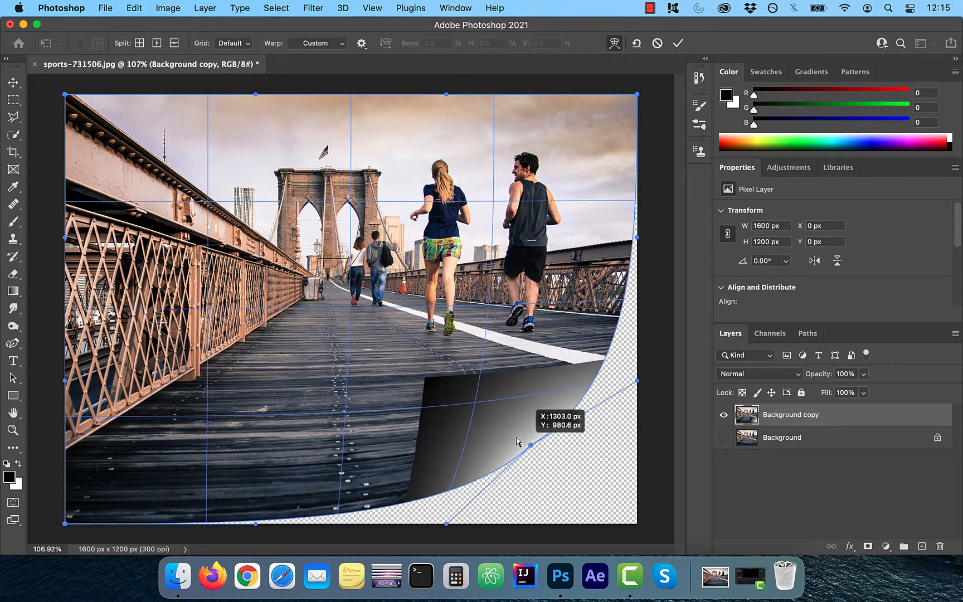
{"action": "left_click_drag", "start_coordinate": [518, 440], "coordinate": [415, 367]}
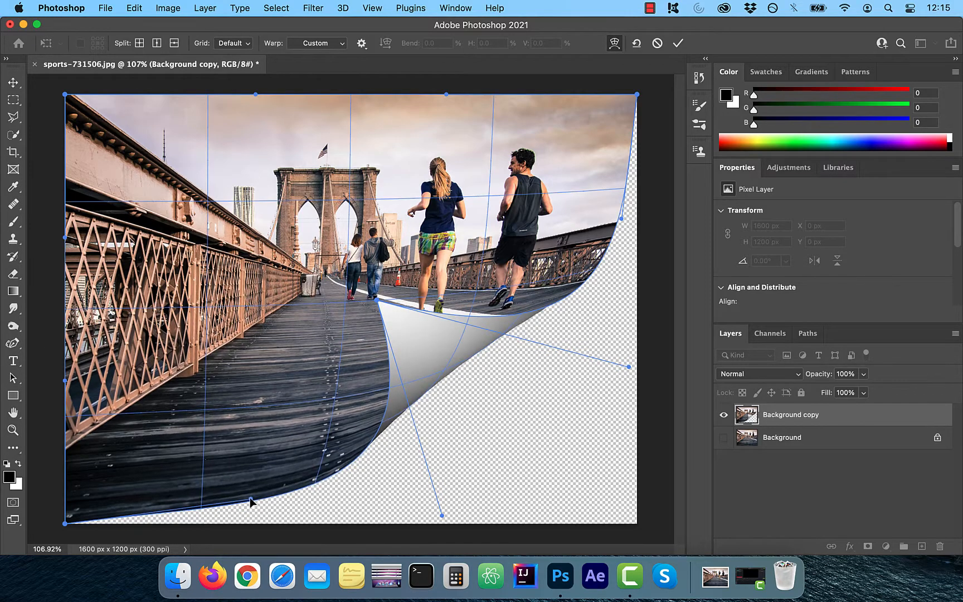
{"action": "left_click_drag", "start_coordinate": [251, 503], "coordinate": [232, 518]}
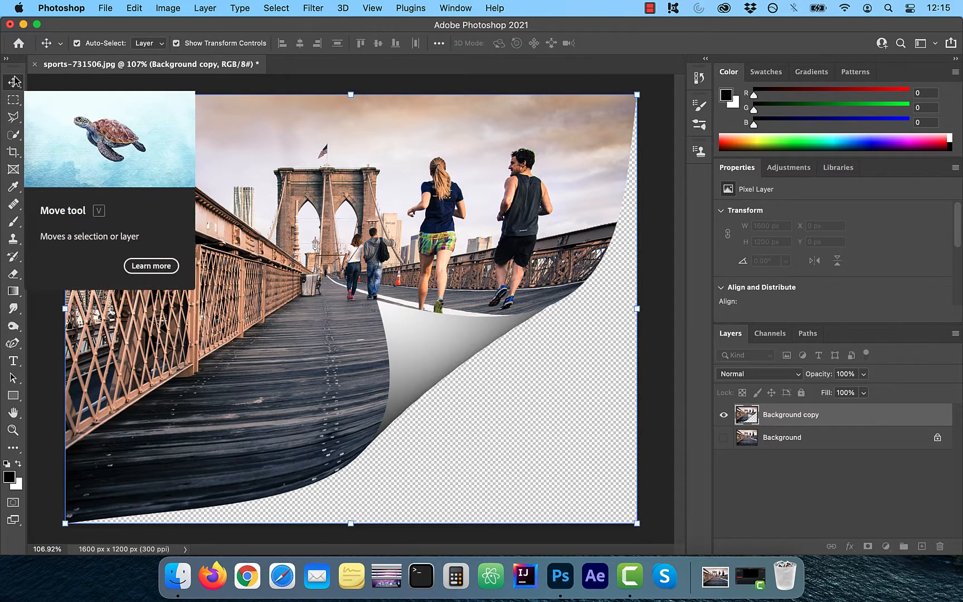
- Commit the page-curl warp so the Statue of Liberty layer shows beneath
{"action": "left_click", "coordinate": [713, 575]}
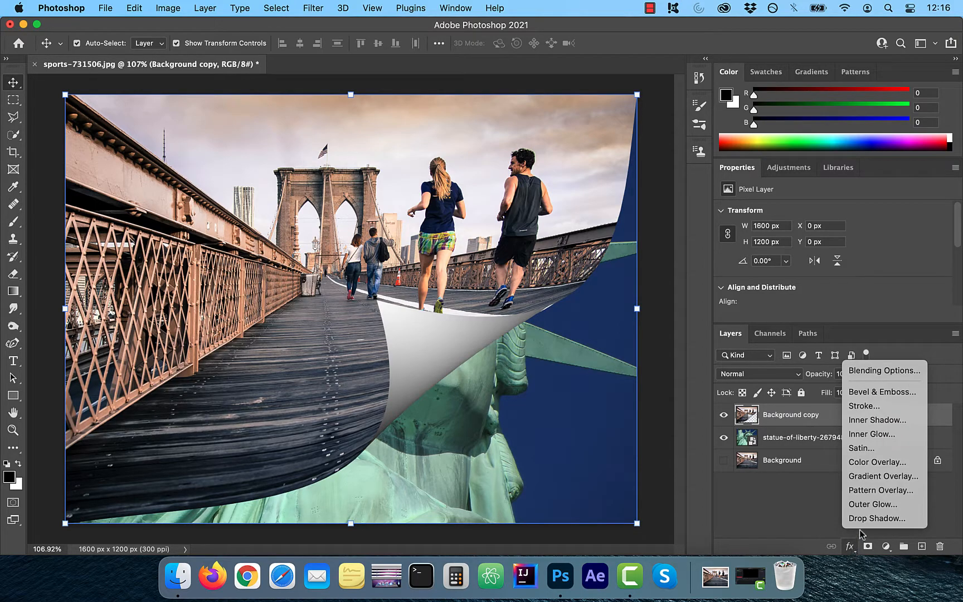
- Add a Drop Shadow to the curled layer: opacity 55%, distance 29, spread 35, size 62
{"action": "left_click", "coordinate": [876, 518]}
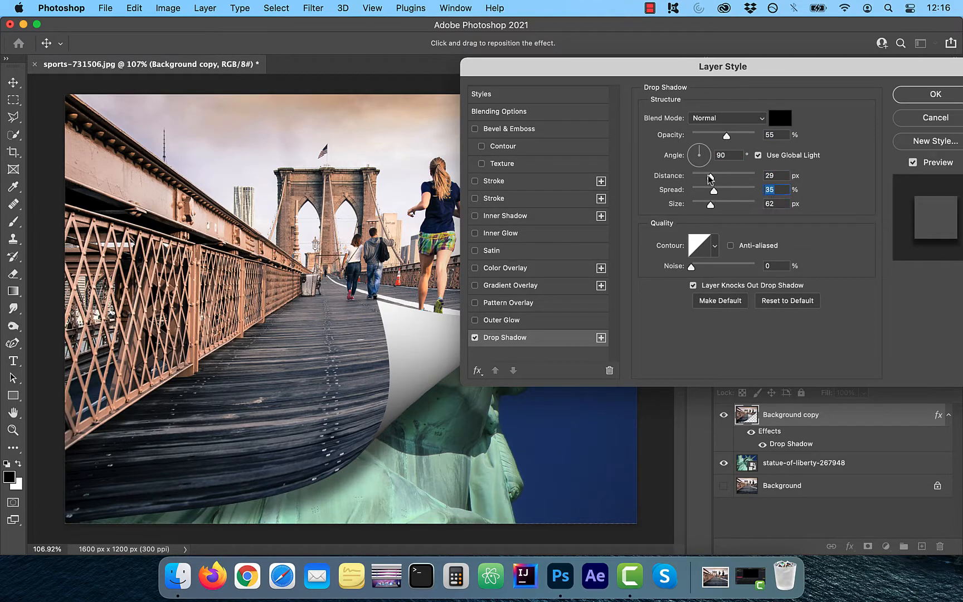
{"action": "left_click", "coordinate": [934, 94]}
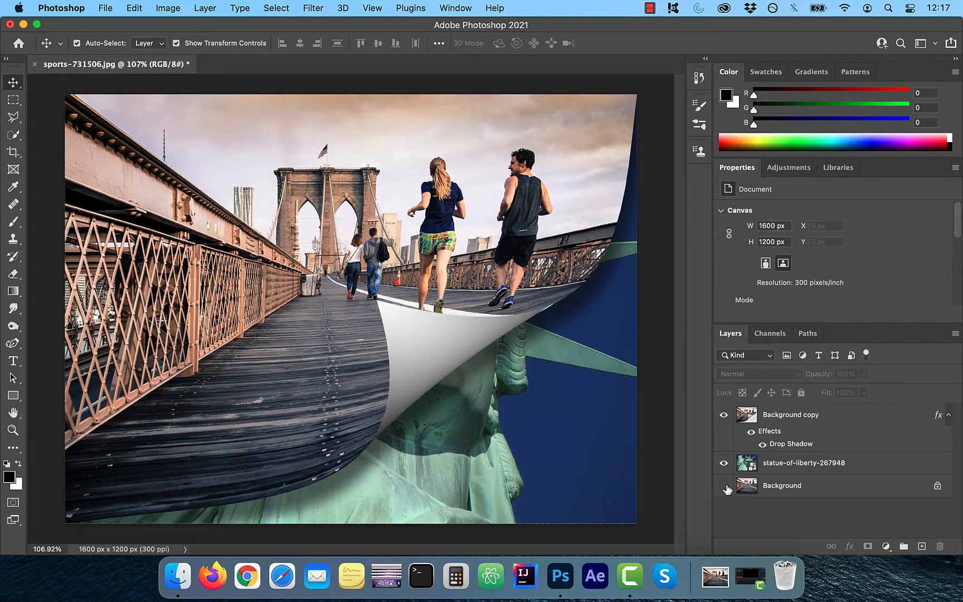
{"action": "left_click", "coordinate": [724, 484]}
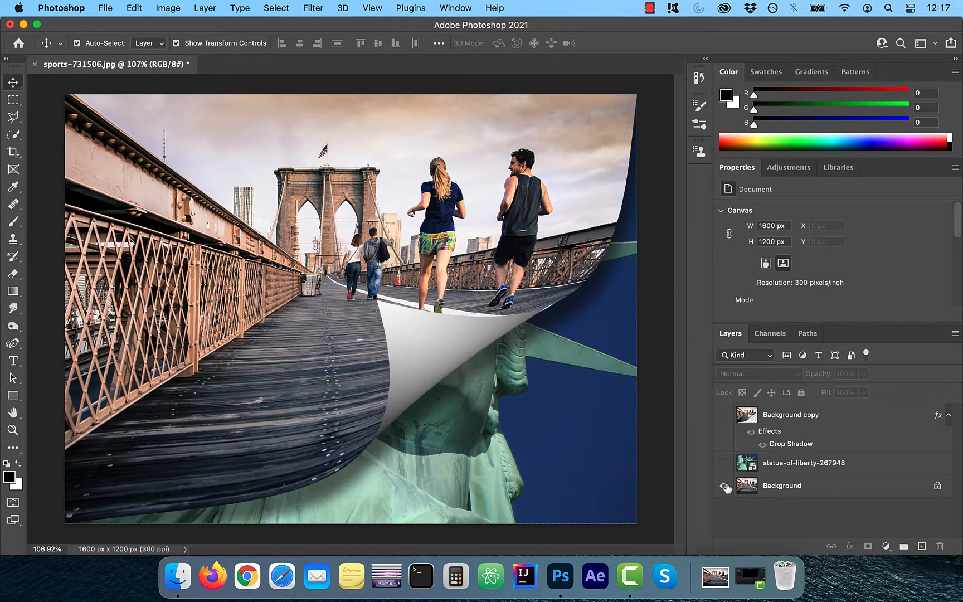